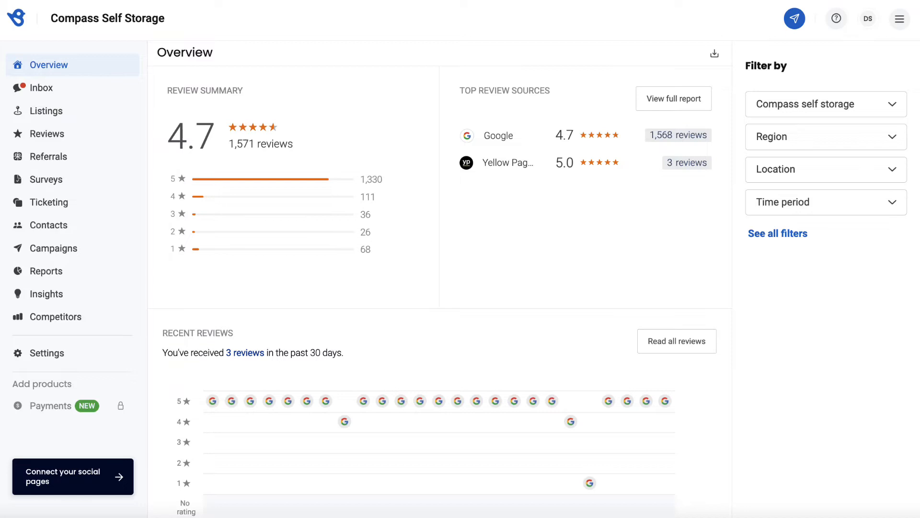
Open distribution options for the Dental Implant - NPS Survey from the Surveys list.
left_click(47, 179)
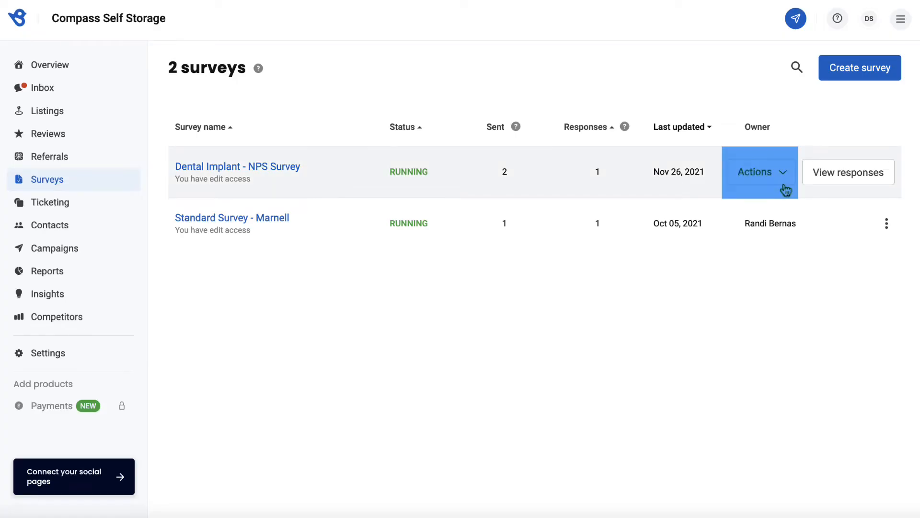
left_click(756, 171)
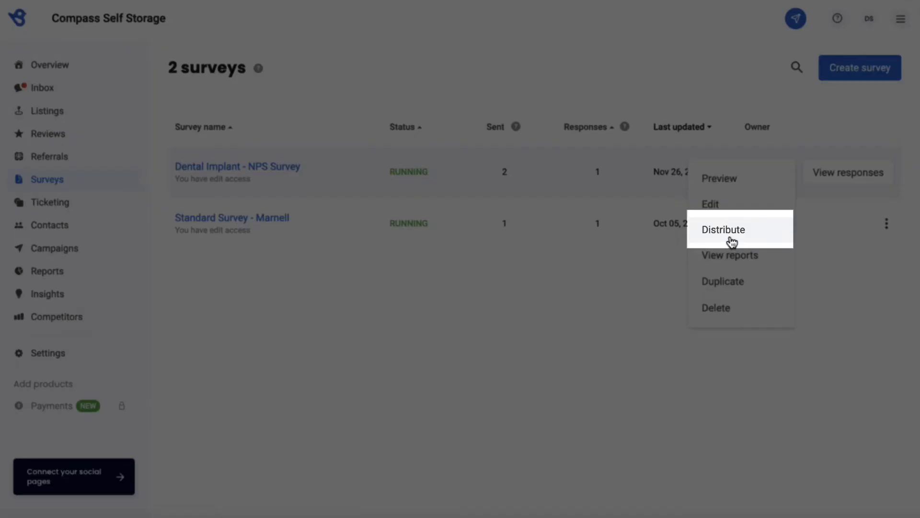
left_click(722, 229)
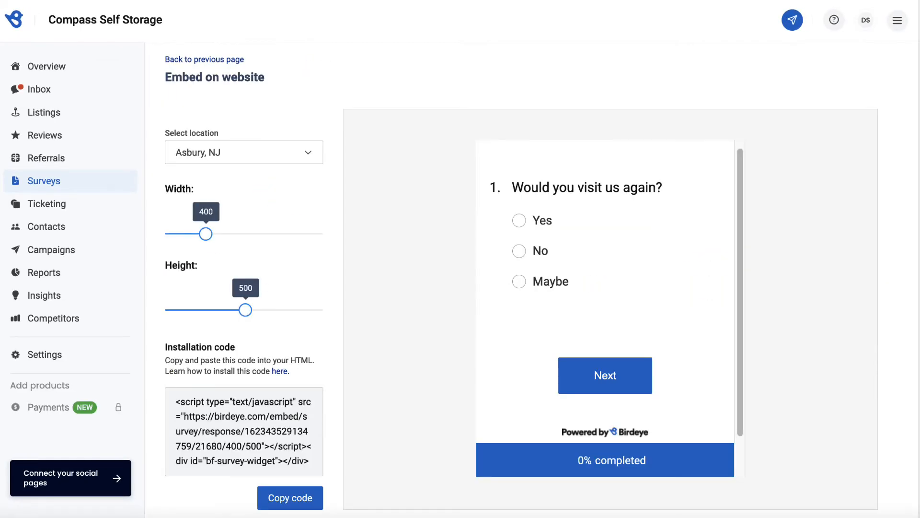
Increase the survey widget width from 400 to 420.
left_click(308, 152)
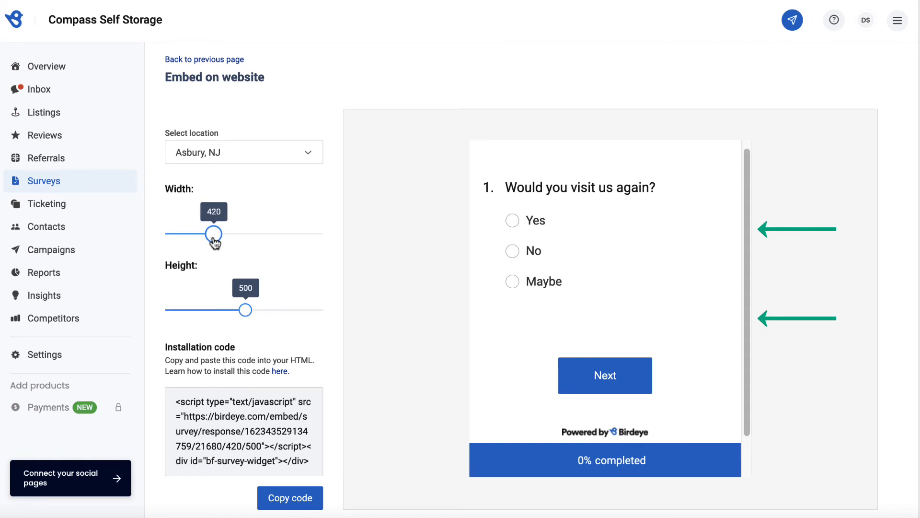
Resize the survey widget to width 430 and height 530.
left_click_drag(245, 309, 249, 309)
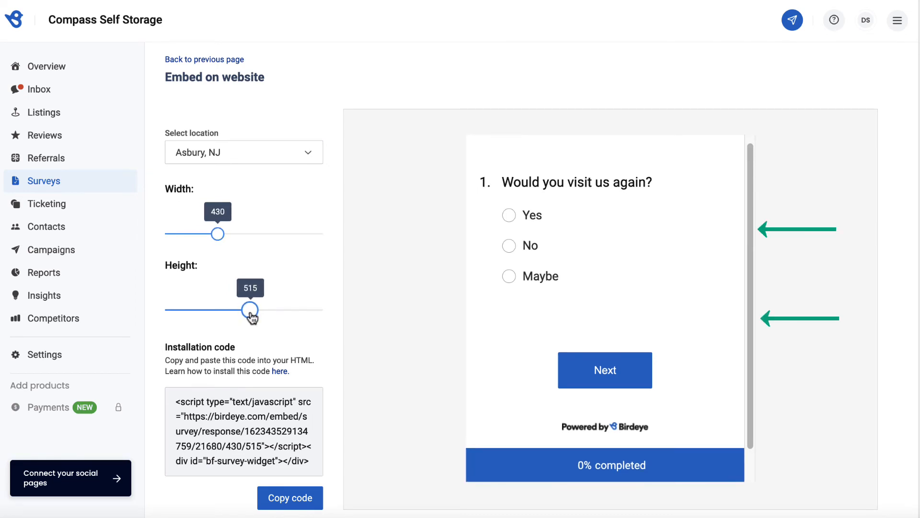
left_click_drag(250, 309, 259, 309)
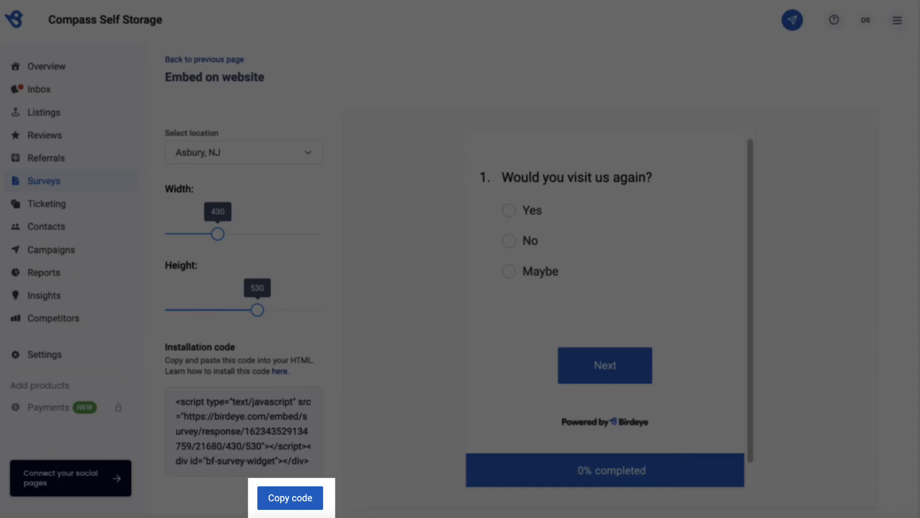